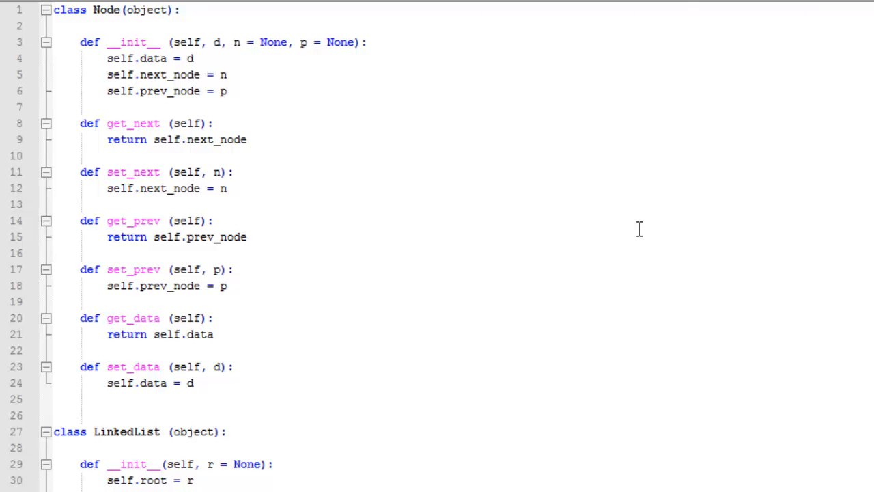
pyautogui.moveTo(628, 227)
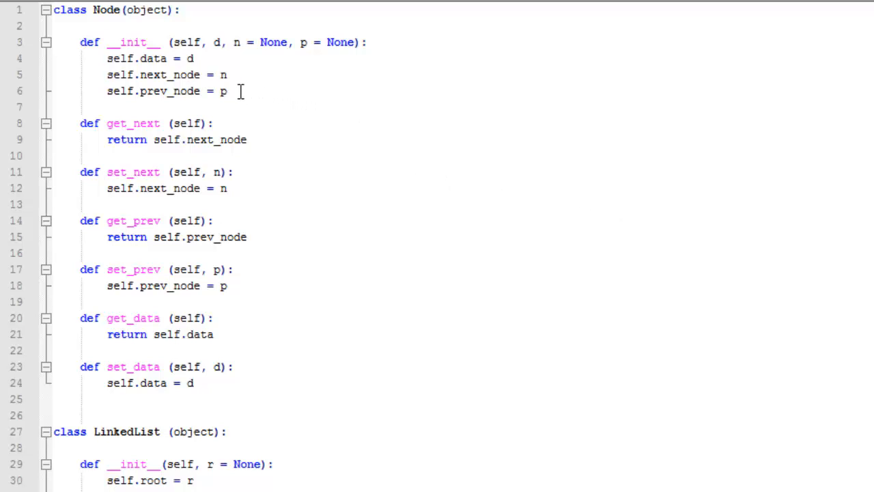
pyautogui.moveTo(113, 100)
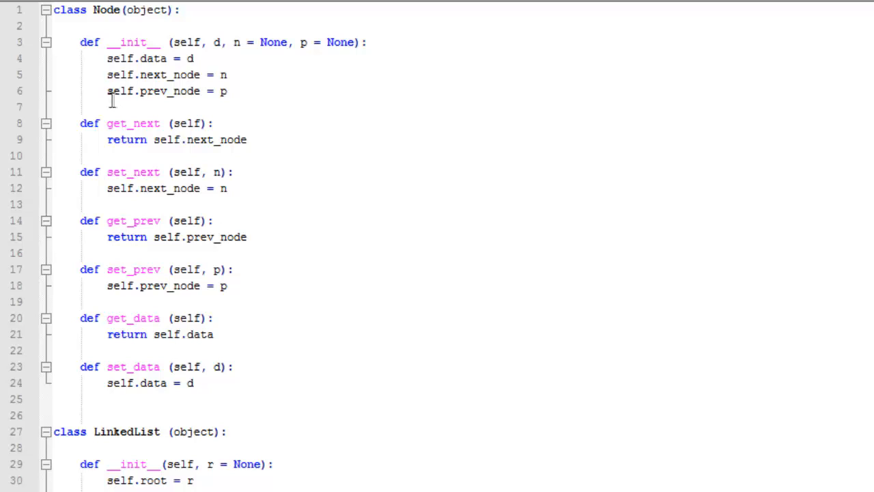
pyautogui.moveTo(140, 17)
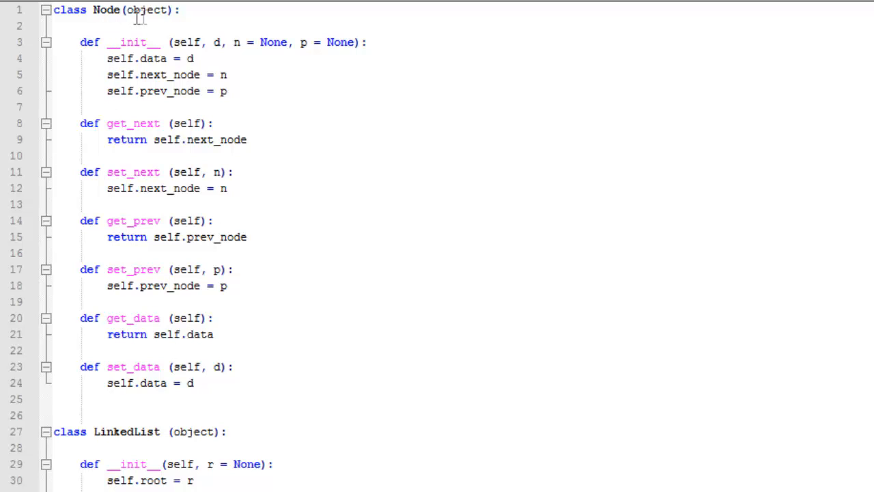
pyautogui.moveTo(306, 54)
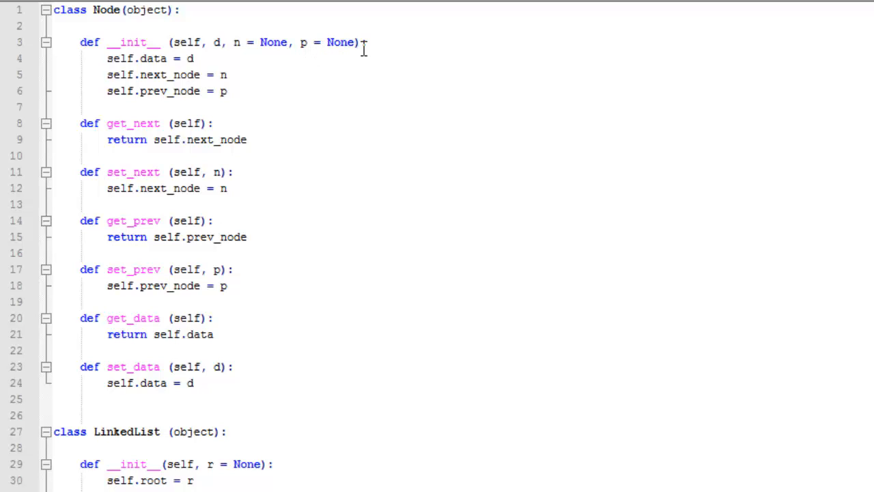
pyautogui.moveTo(121, 100)
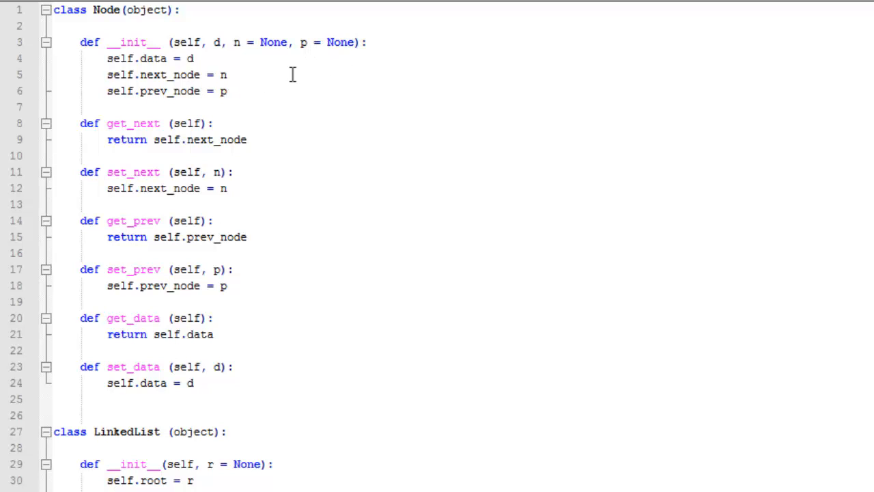
pyautogui.moveTo(339, 53)
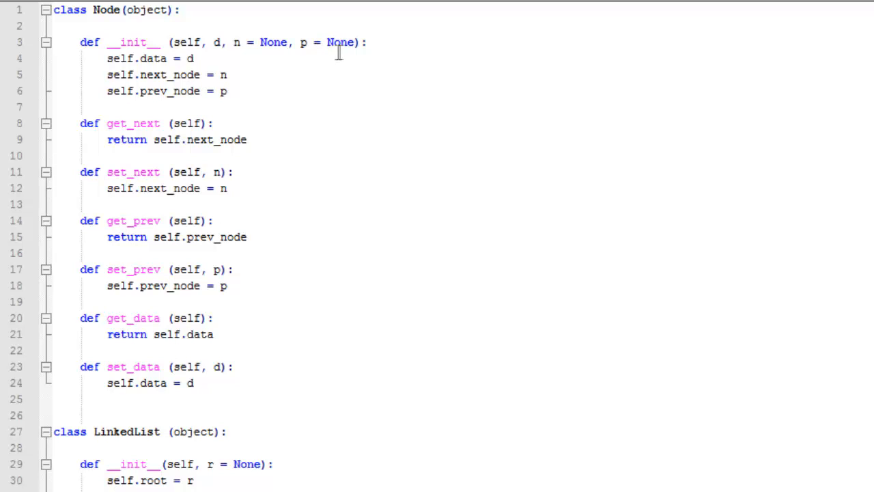
pyautogui.moveTo(129, 96)
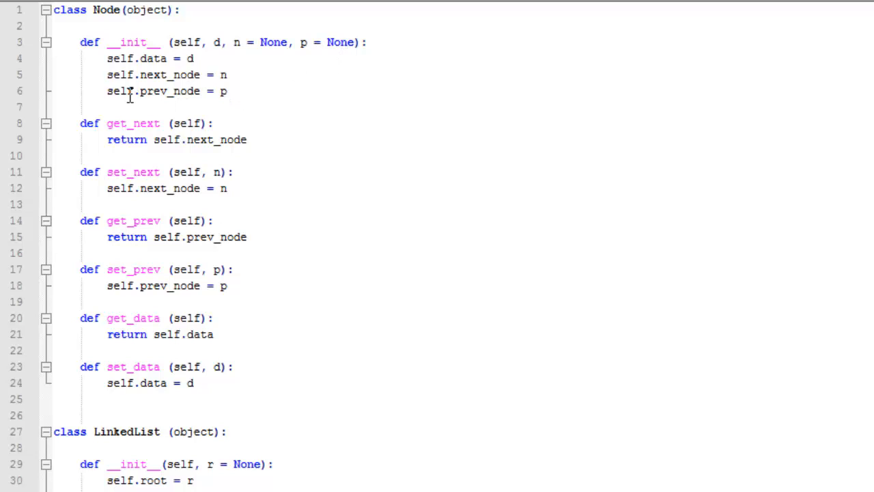
pyautogui.moveTo(133, 230)
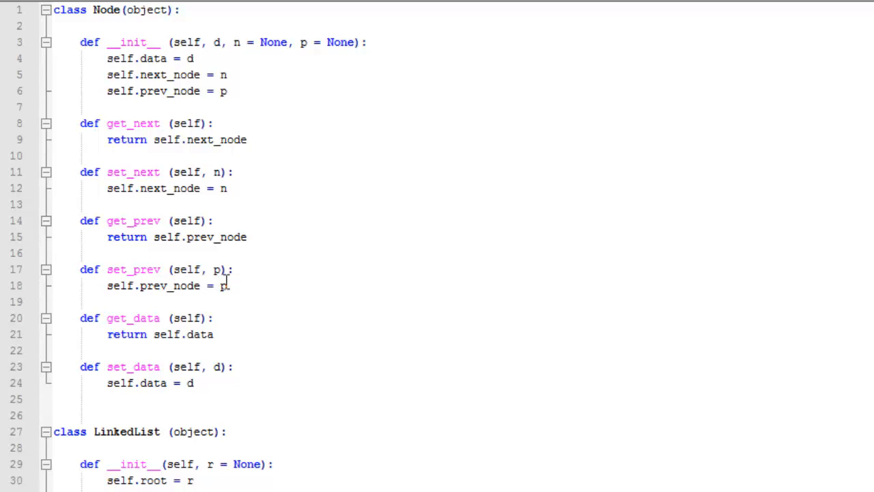
pyautogui.moveTo(238, 269)
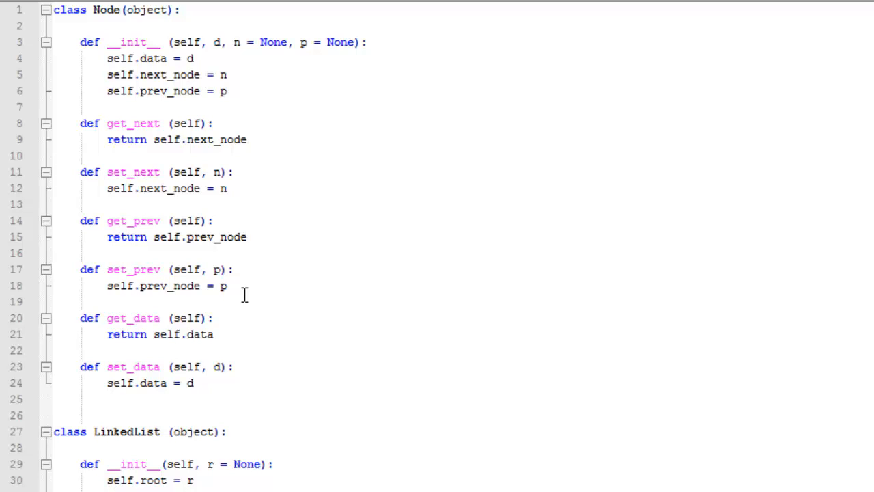
pyautogui.scroll(-3)
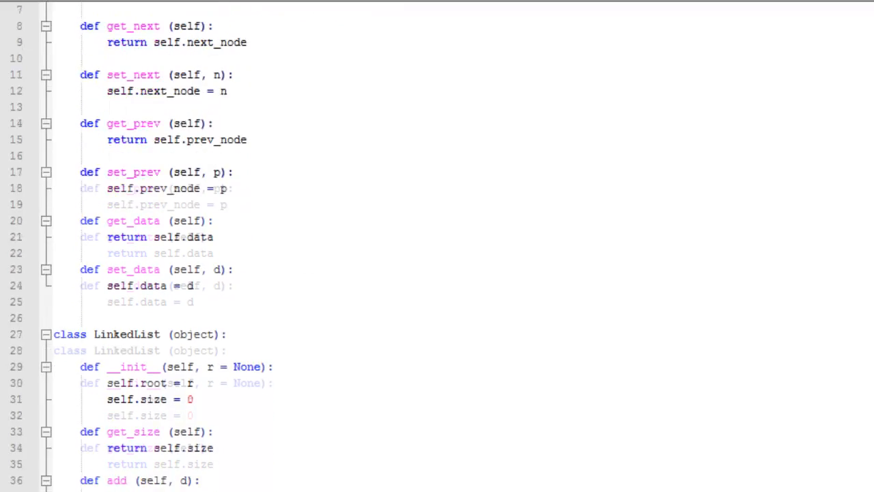
pyautogui.scroll(-3)
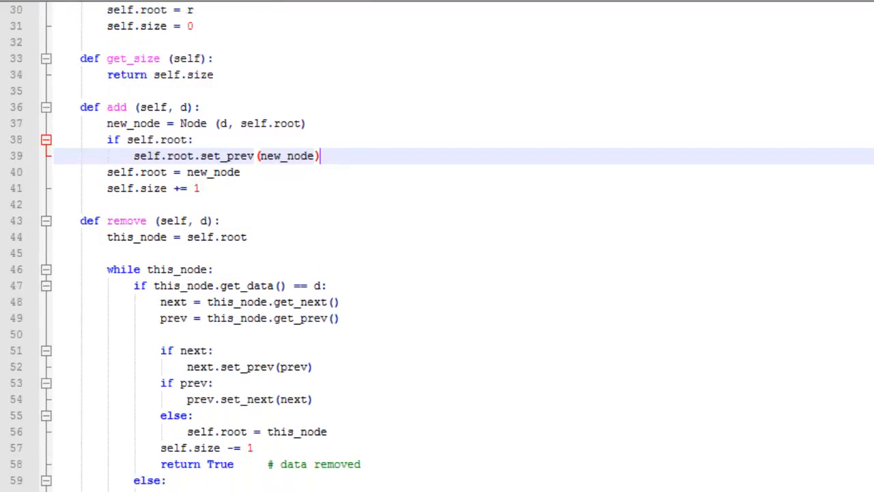
pyautogui.scroll(-3)
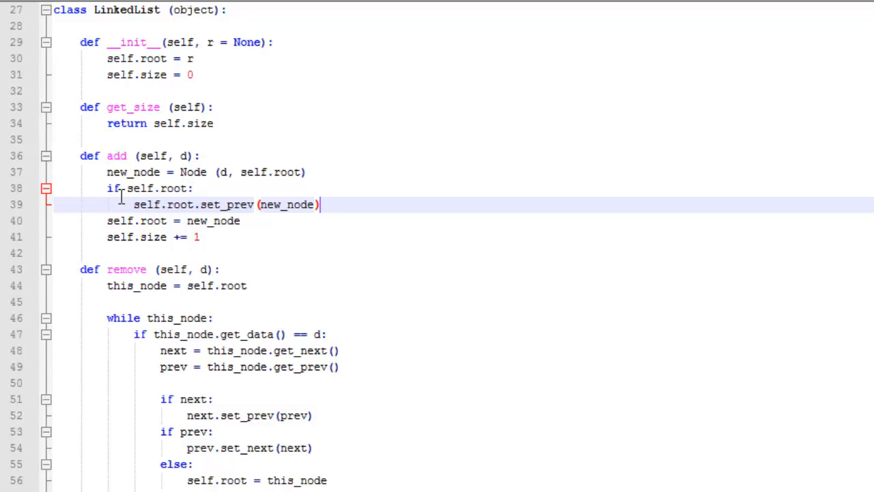
pyautogui.moveTo(251, 217)
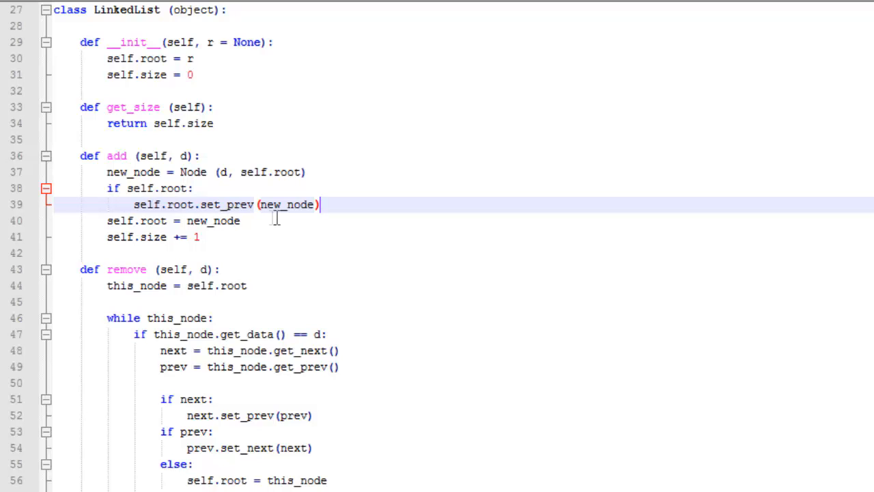
pyautogui.moveTo(295, 212)
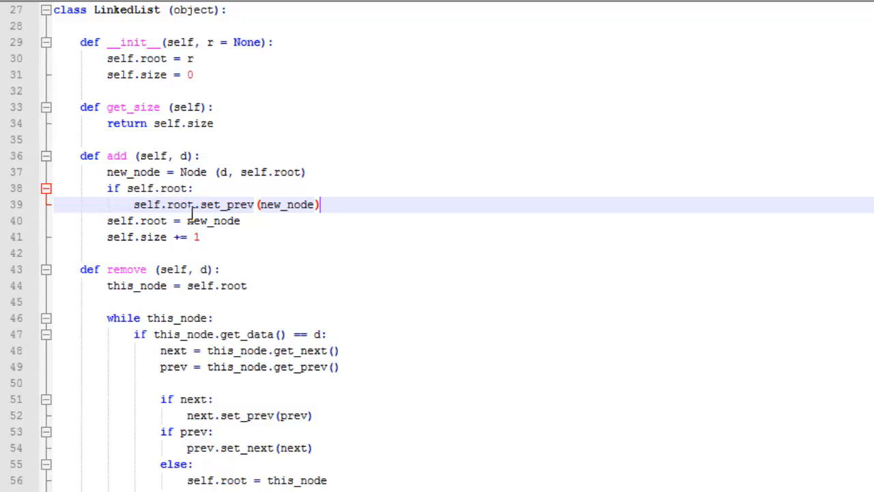
pyautogui.moveTo(266, 213)
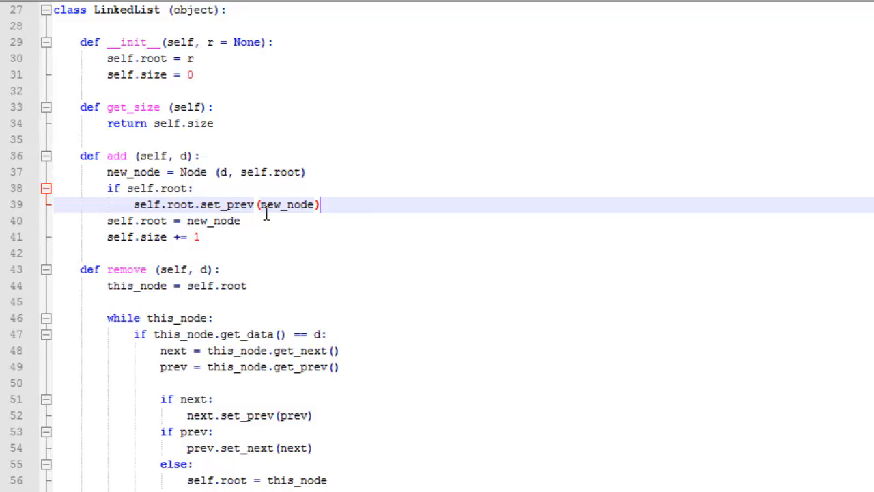
pyautogui.scroll(-3)
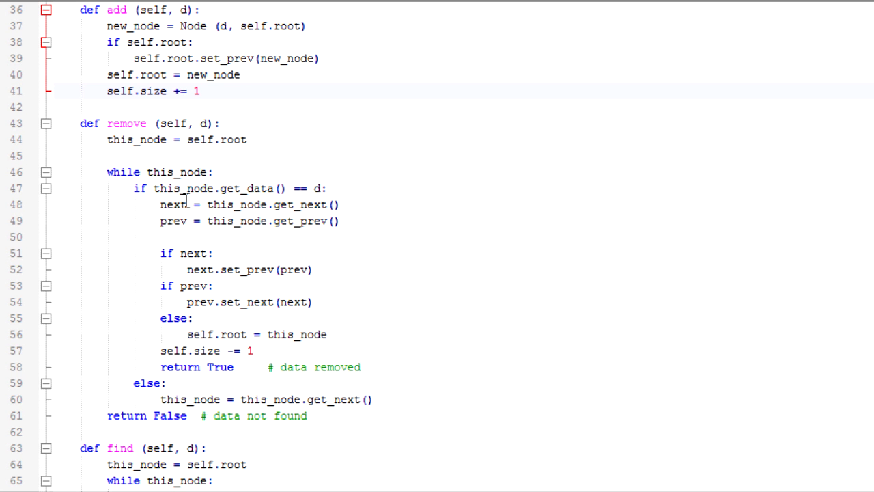
pyautogui.moveTo(141, 197)
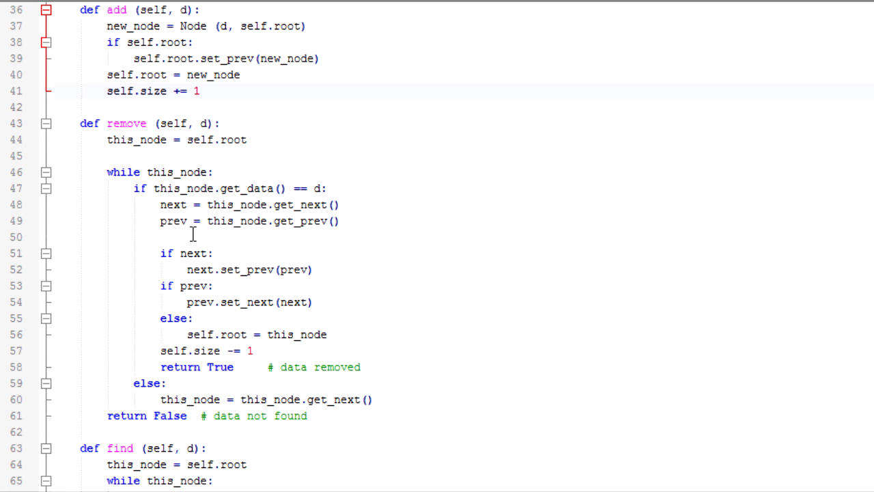
pyautogui.moveTo(216, 278)
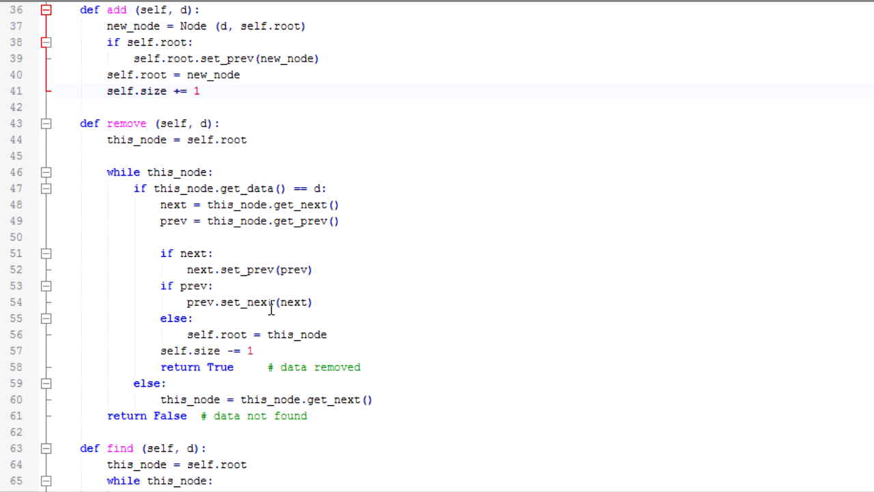
pyautogui.moveTo(197, 278)
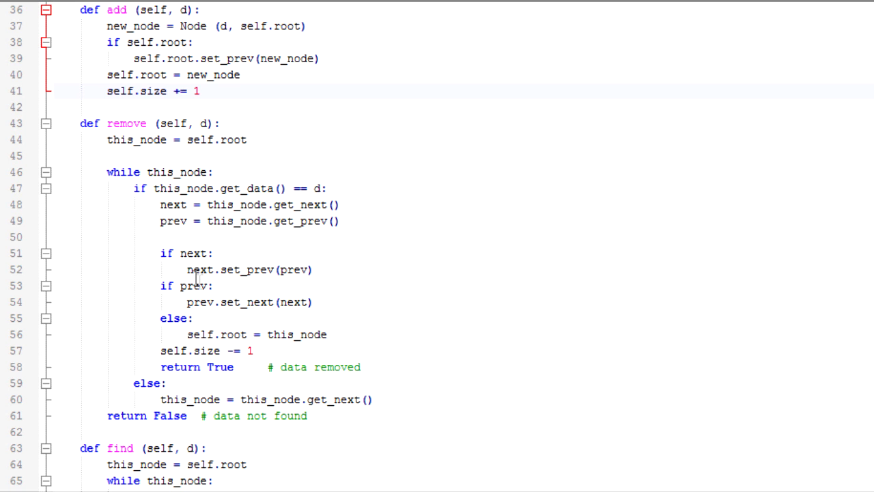
pyautogui.moveTo(176, 262)
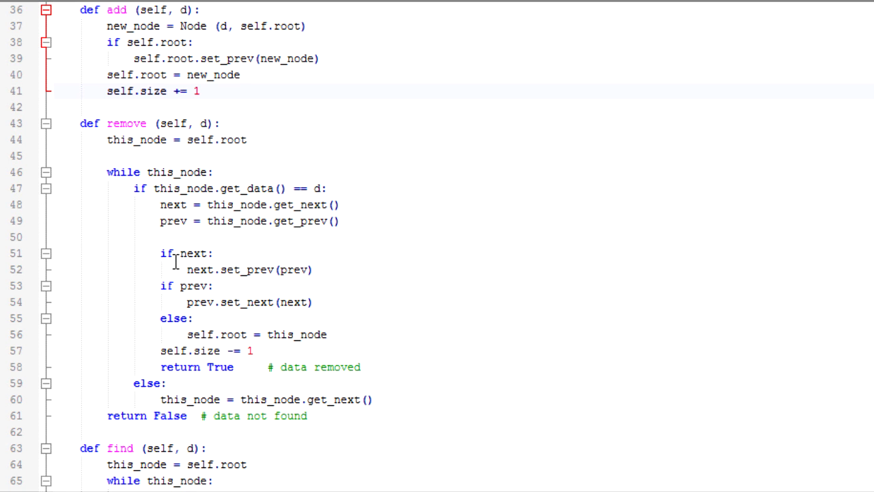
pyautogui.moveTo(203, 262)
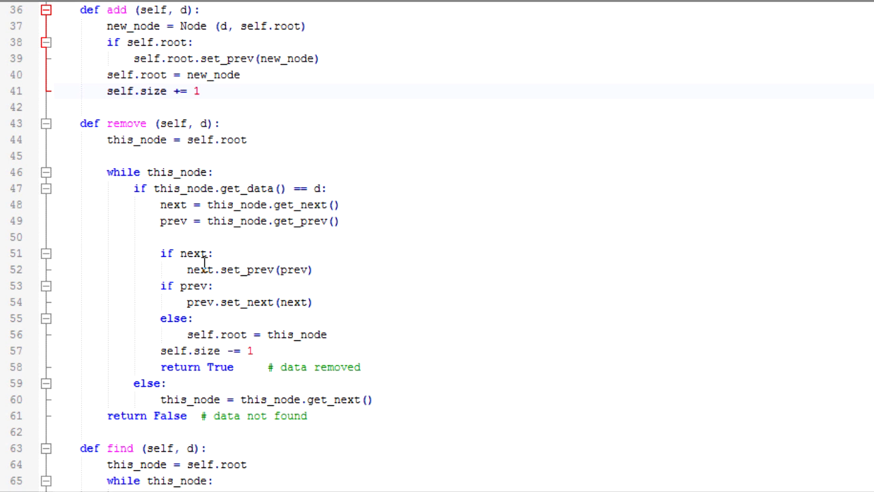
pyautogui.moveTo(210, 292)
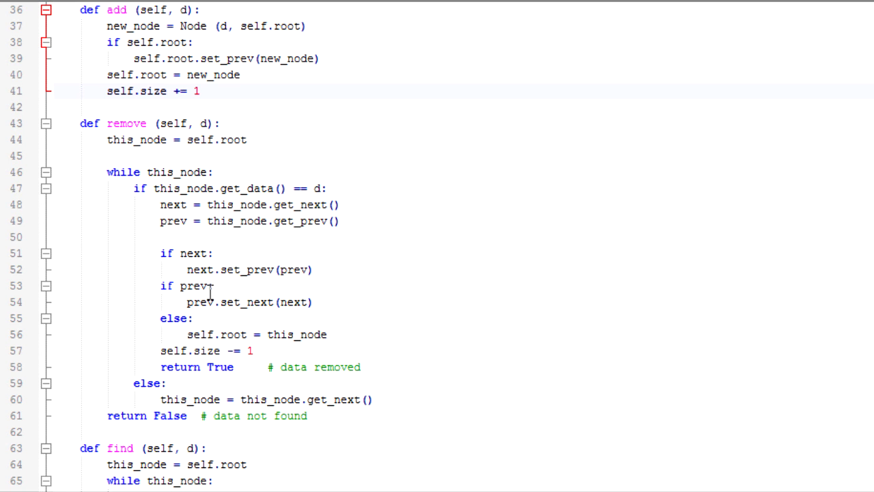
pyautogui.moveTo(227, 304)
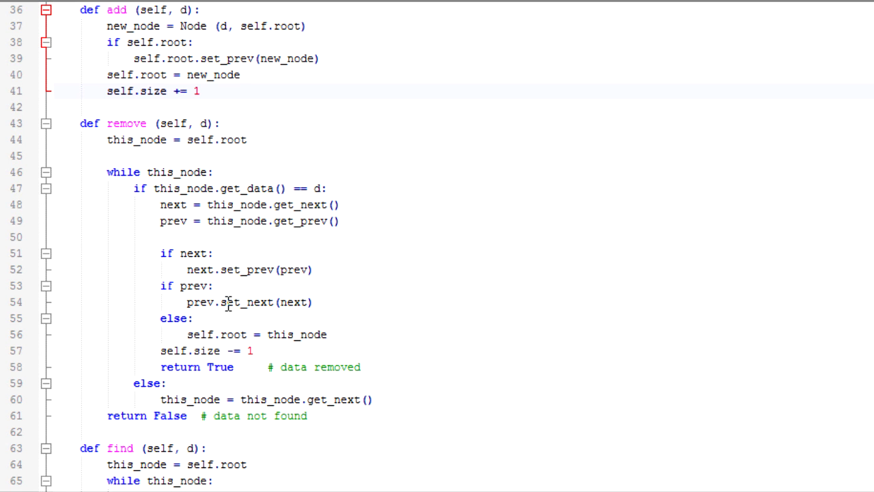